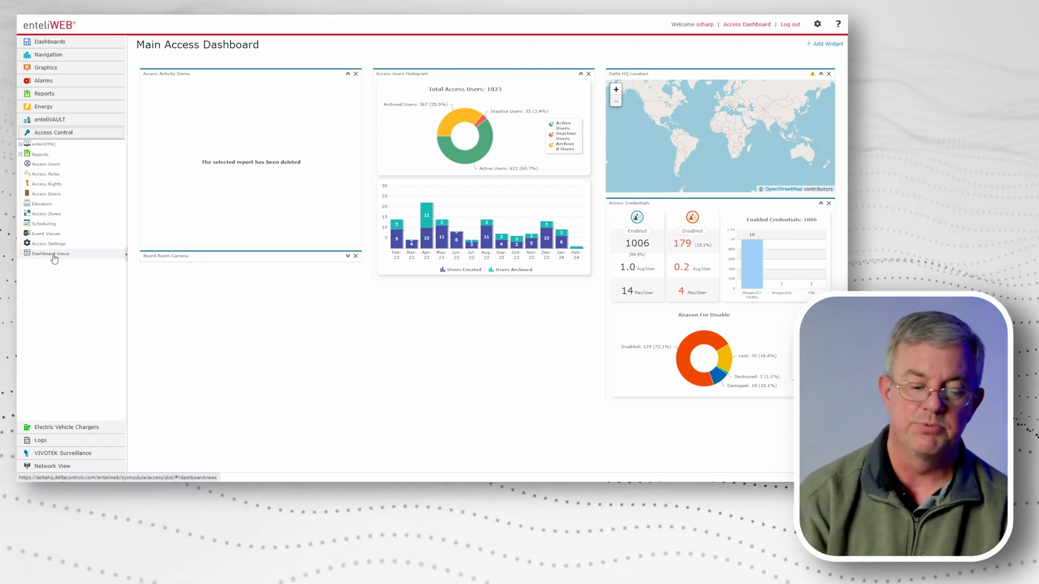
Step: Show the Dashboard Views list under Access Control
{"action": "left_click", "coordinate": [50, 254]}
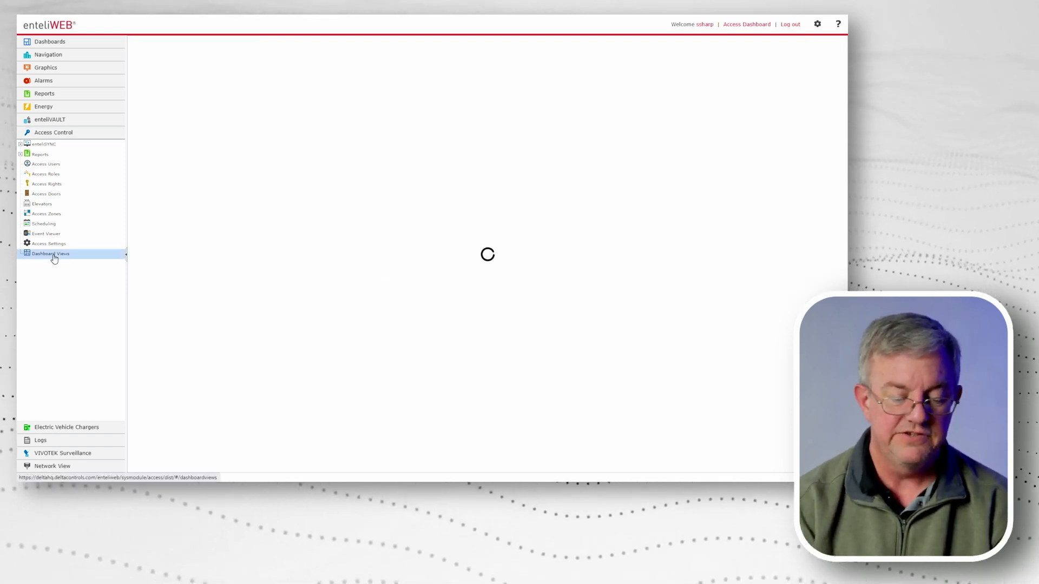
{"action": "left_click", "coordinate": [50, 254]}
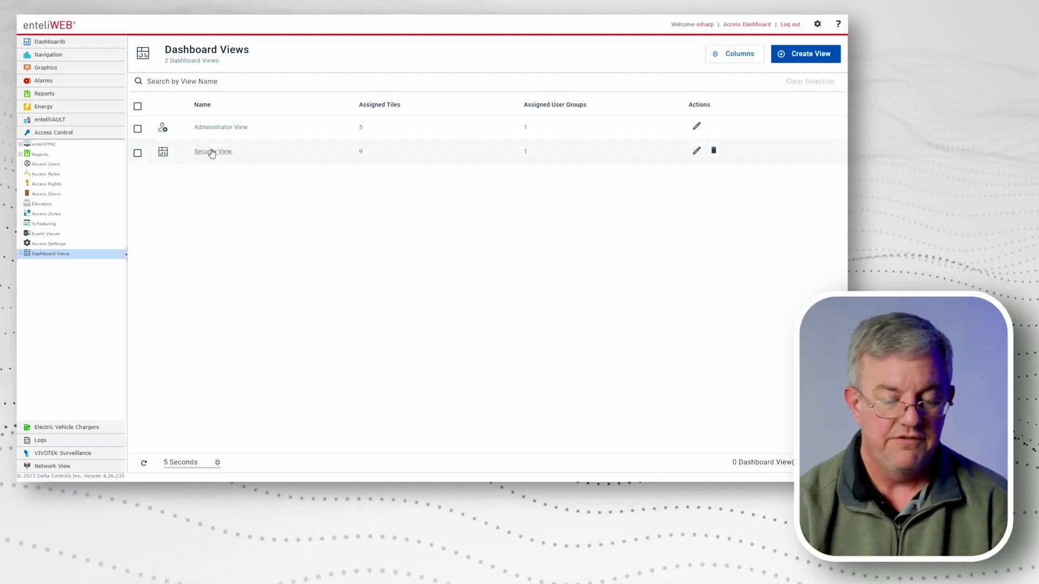
Step: Open Security View and review its nine assigned tiles and three available ones
{"action": "left_click", "coordinate": [213, 150]}
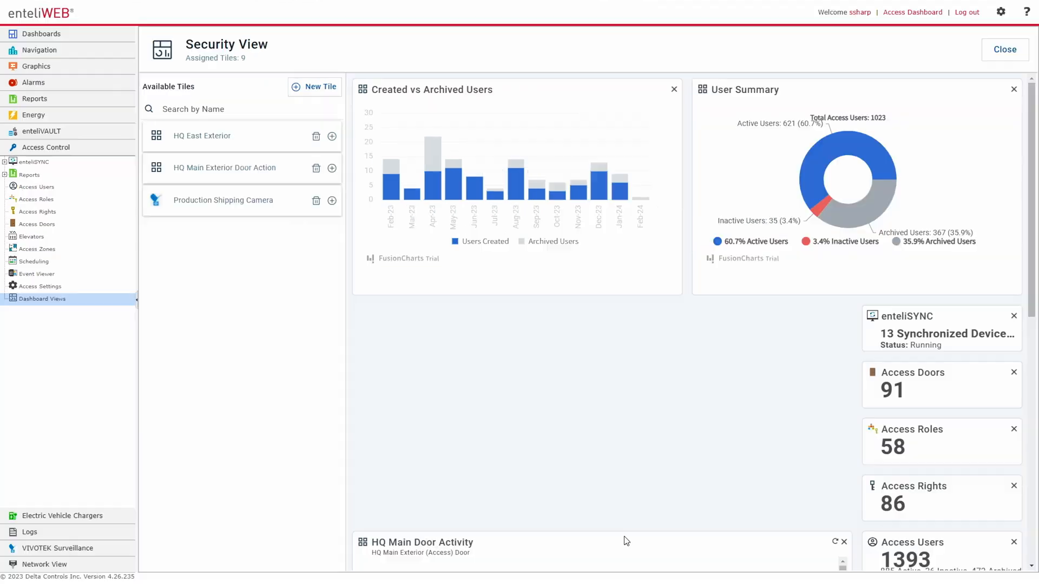
{"action": "scroll", "scroll_direction": "down", "scroll_amount": 3}
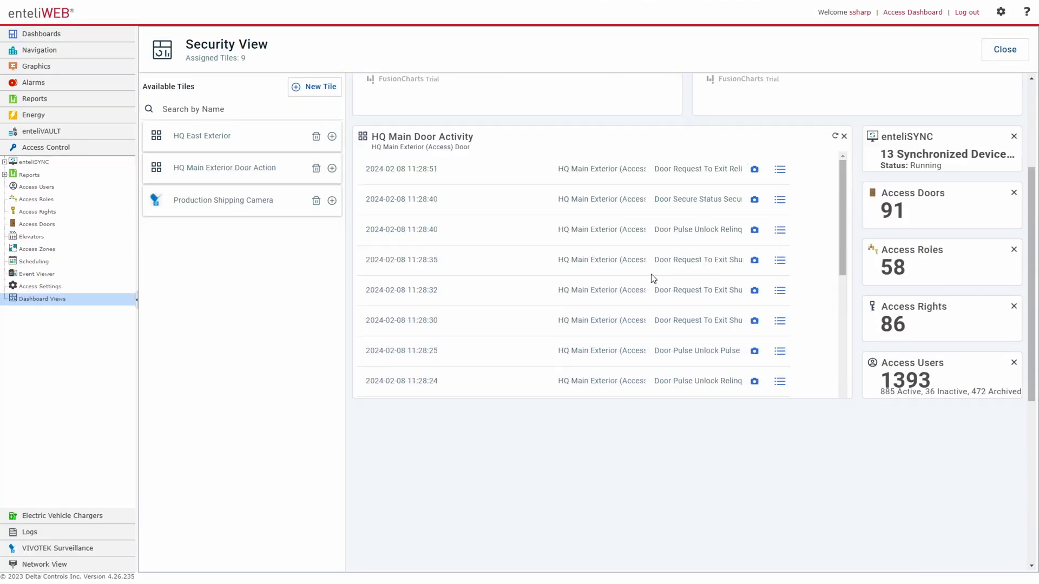
{"action": "scroll", "scroll_direction": "down", "scroll_amount": 3}
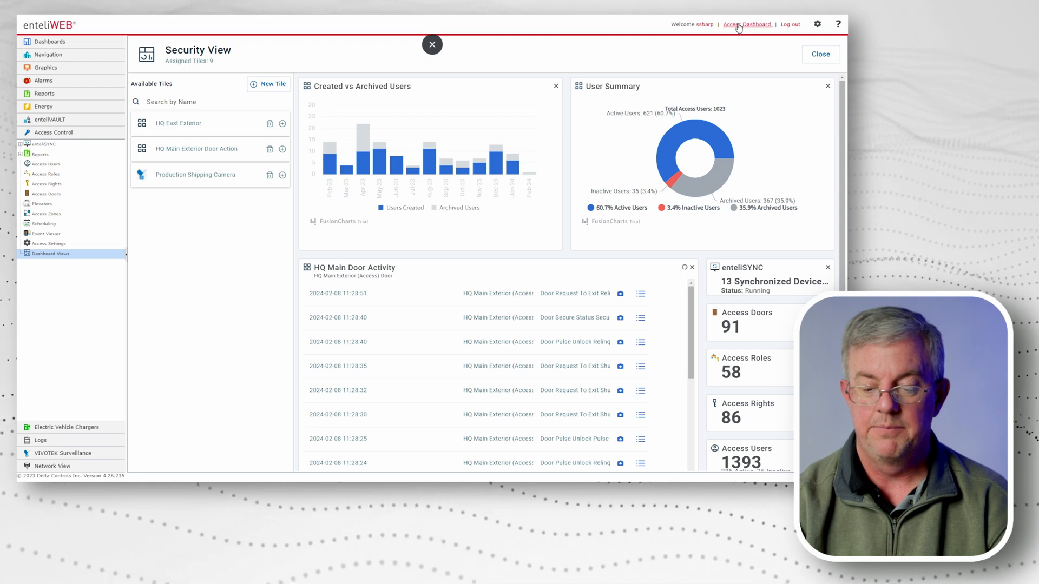
{"action": "mouse_move", "coordinate": [748, 25]}
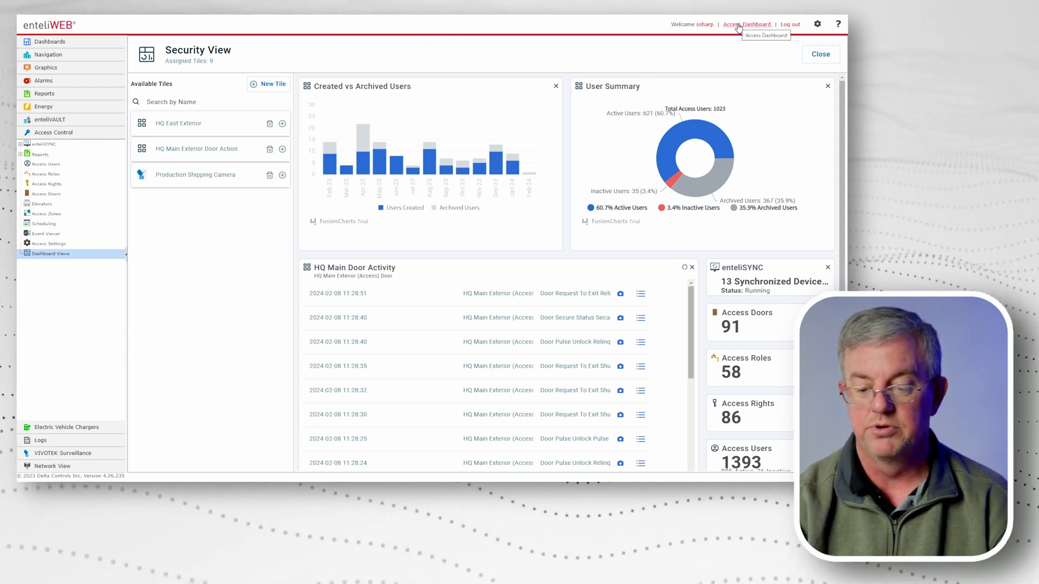
Step: Launch the Access Dashboard and scroll through the Security View's live charts and counts
{"action": "left_click", "coordinate": [748, 24]}
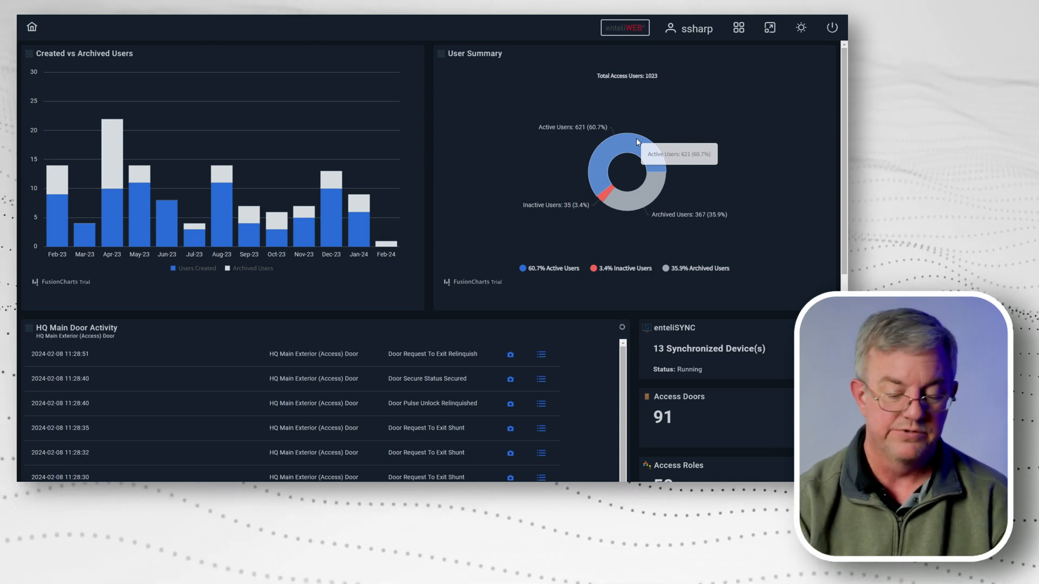
{"action": "scroll", "scroll_direction": "down", "scroll_amount": 3}
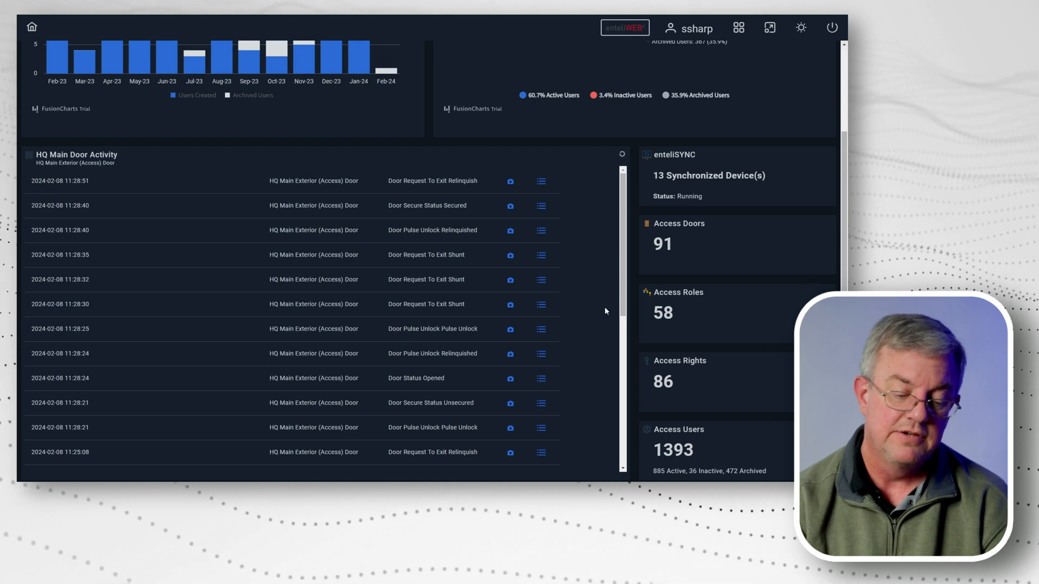
Step: Refresh the HQ Main Door Activity feed to load newer events
{"action": "left_click", "coordinate": [621, 153]}
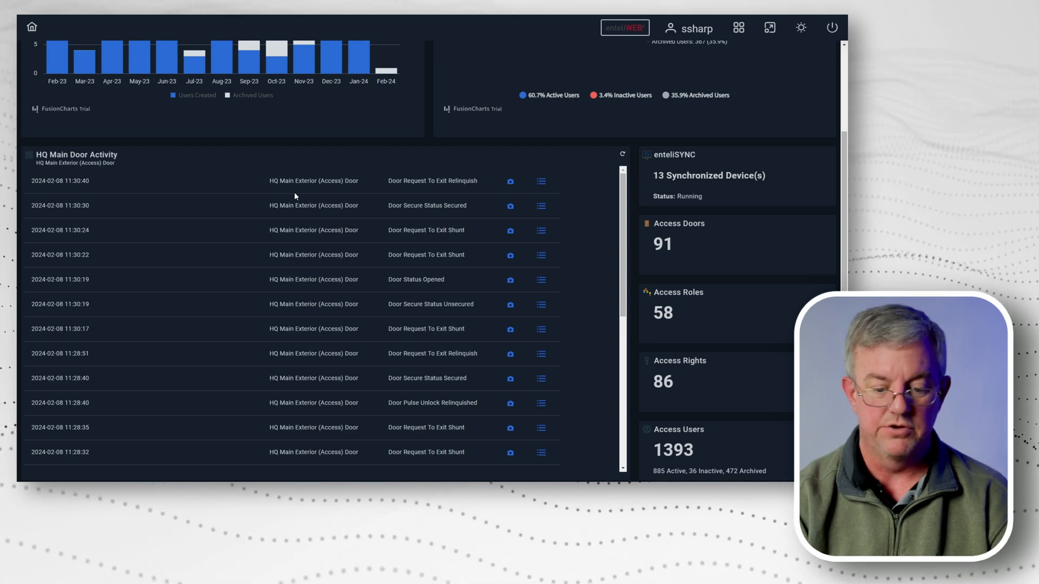
{"action": "mouse_move", "coordinate": [401, 190]}
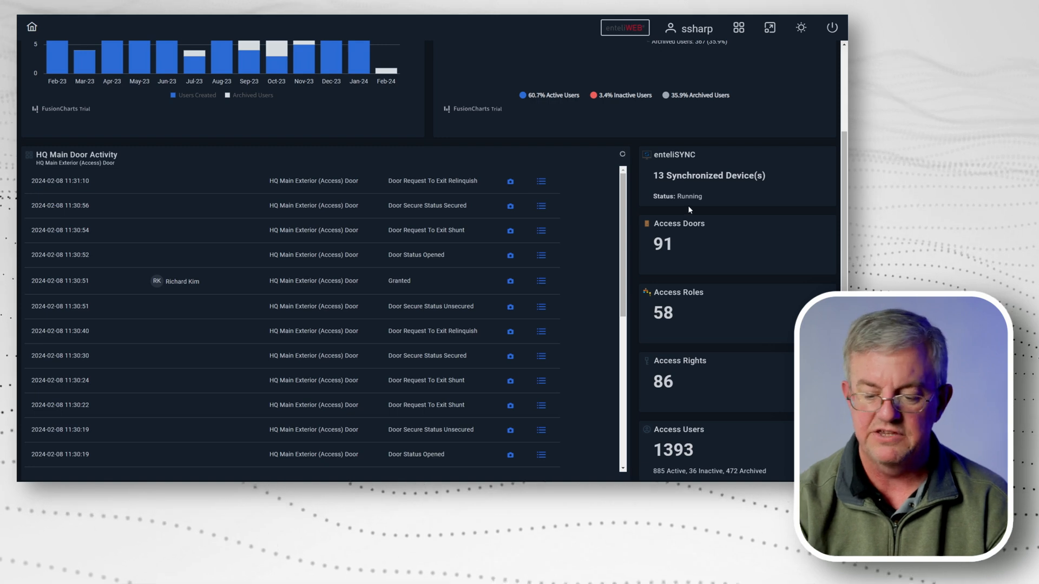
{"action": "scroll", "scroll_direction": "down", "scroll_amount": 3}
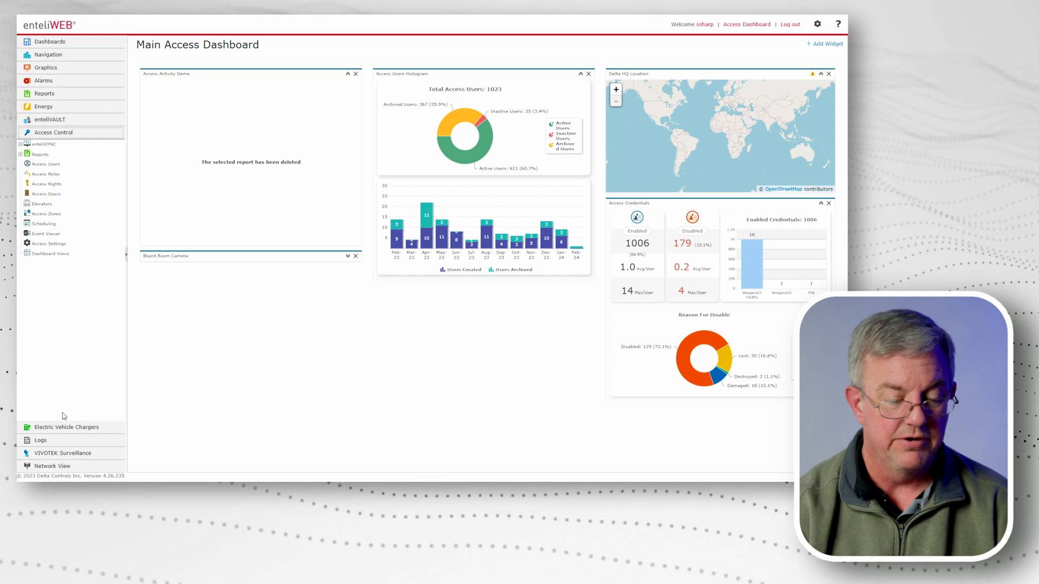
{"action": "left_click", "coordinate": [45, 164]}
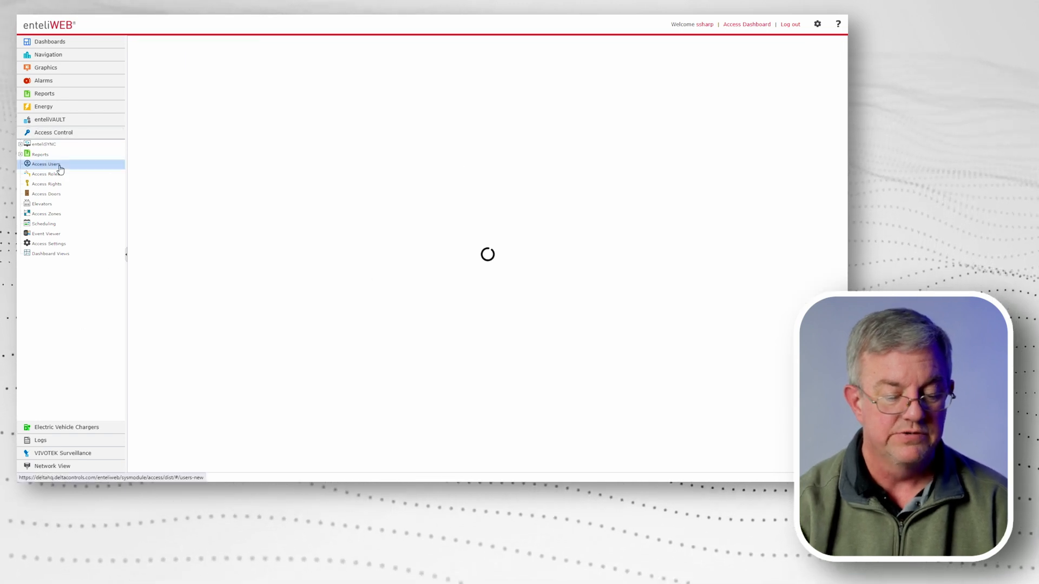
{"action": "left_click", "coordinate": [45, 163]}
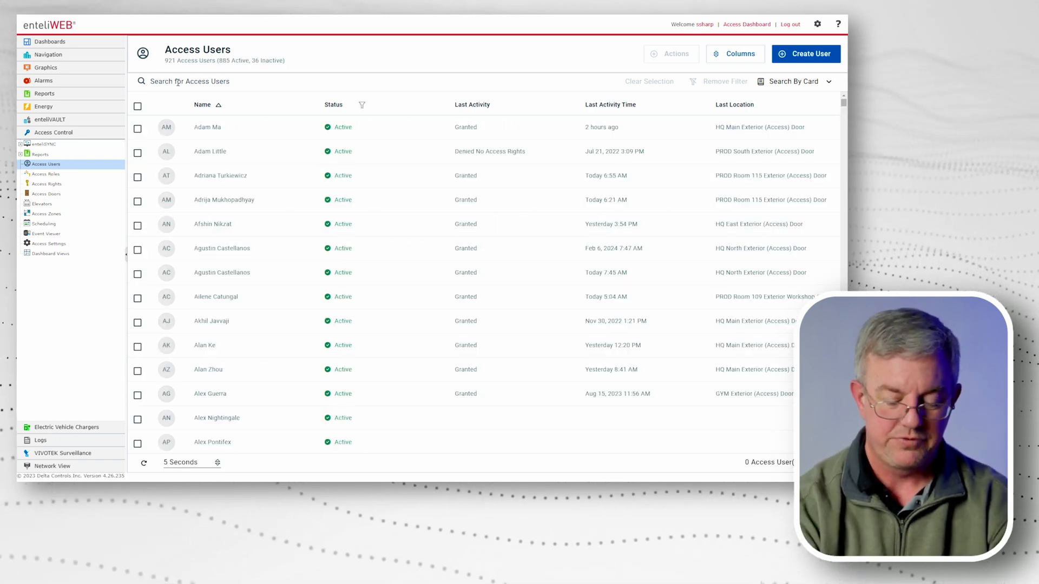
{"action": "type", "text": "luis"}
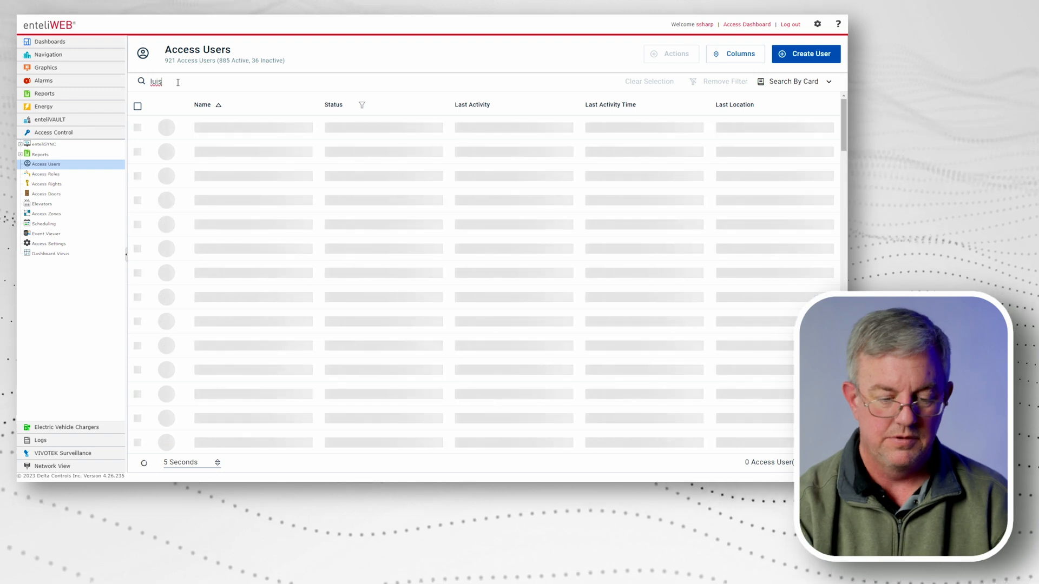
{"action": "type", "text": "luis"}
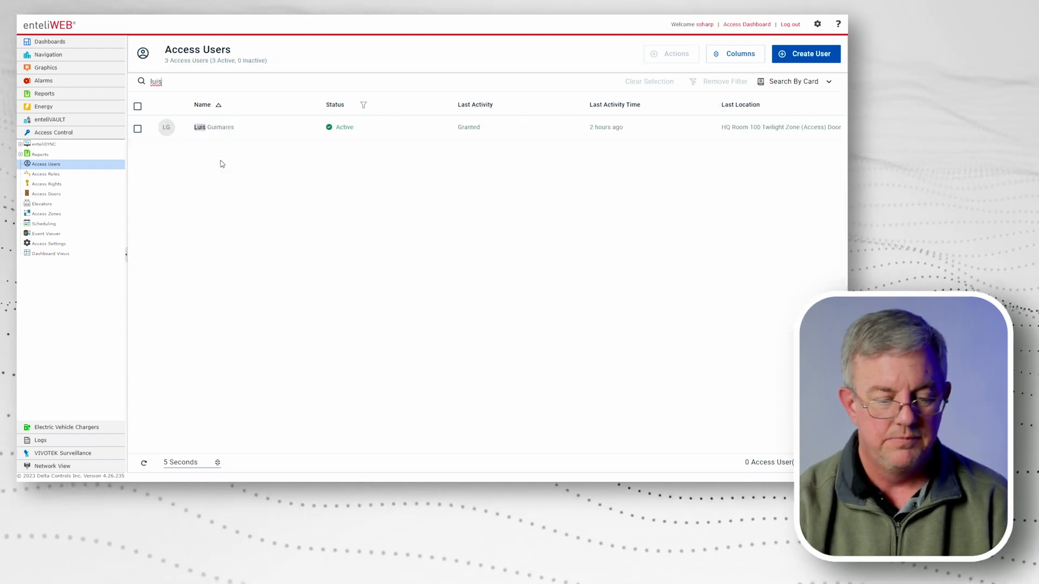
{"action": "left_click", "coordinate": [214, 126]}
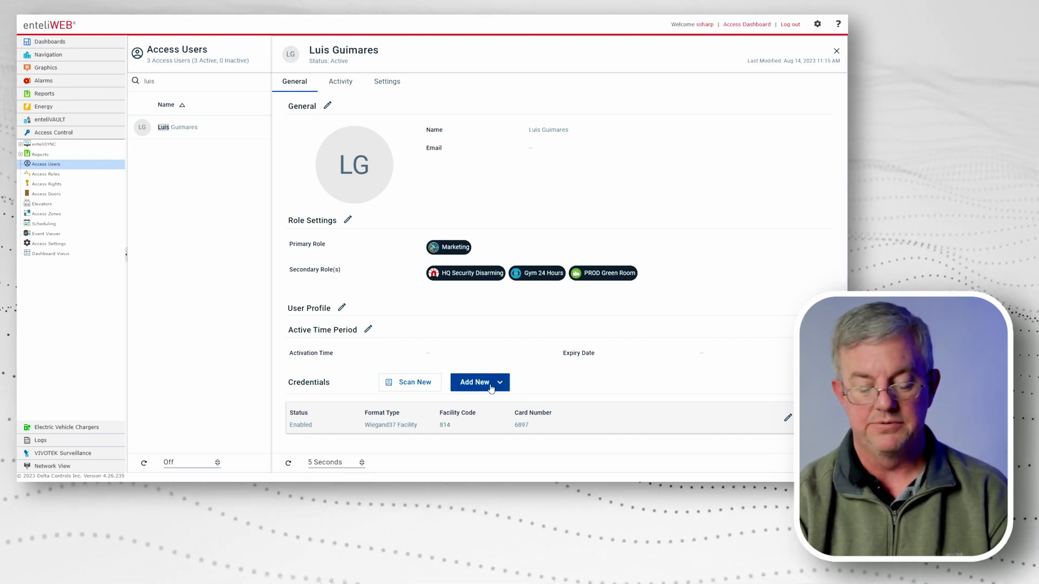
Step: Add an STid Mobile Credential using email 'lguima' and save the user
{"action": "left_click", "coordinate": [480, 383]}
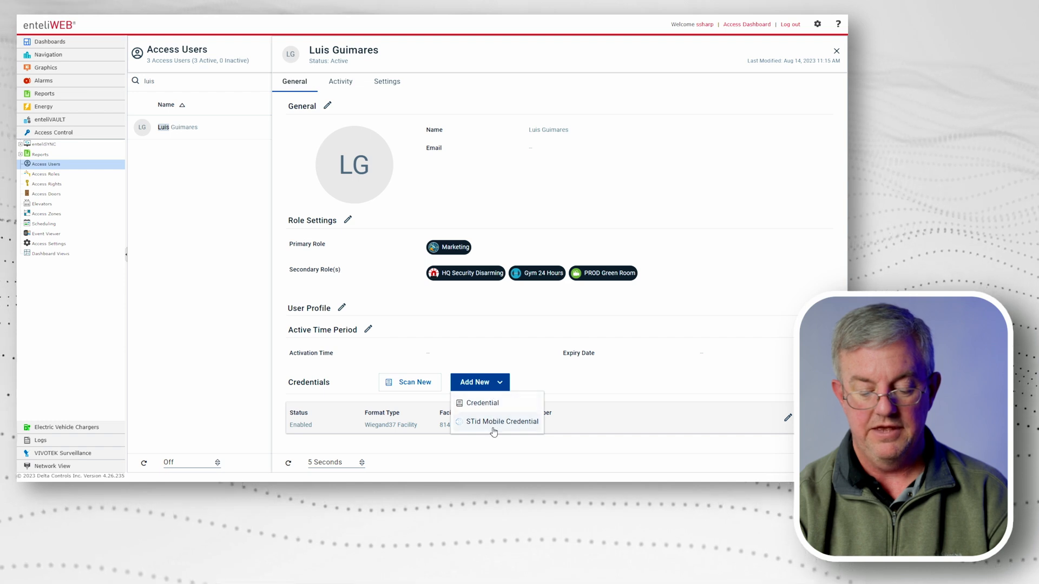
{"action": "left_click", "coordinate": [481, 403]}
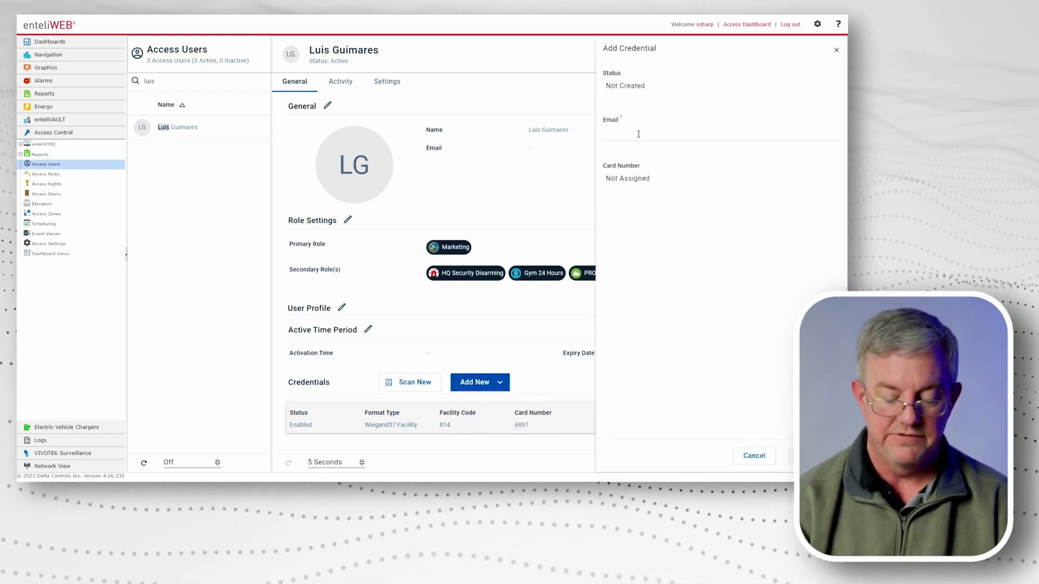
{"action": "type", "text": "lguima"}
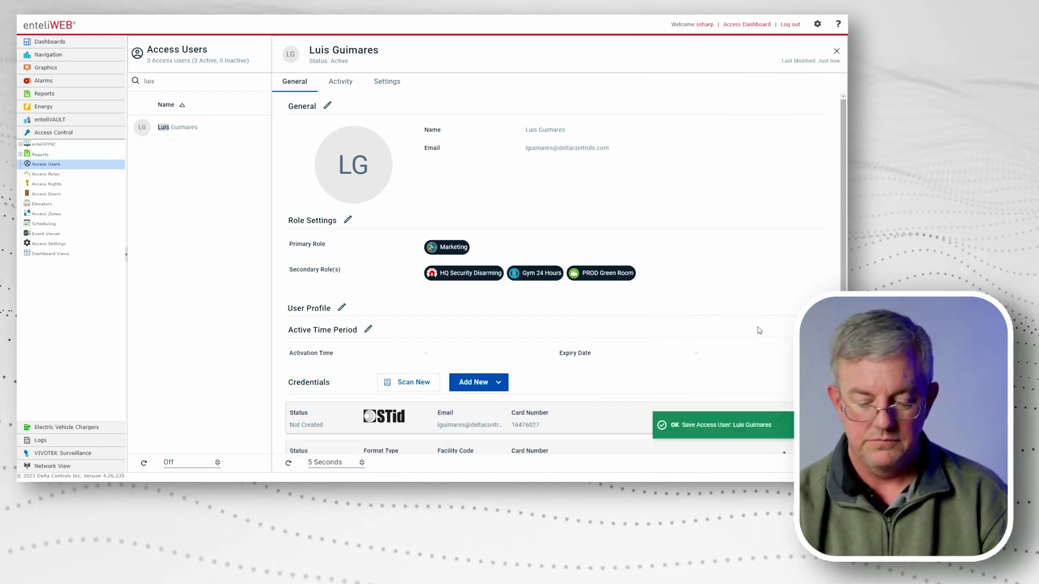
{"action": "scroll", "scroll_direction": "down", "scroll_amount": 3}
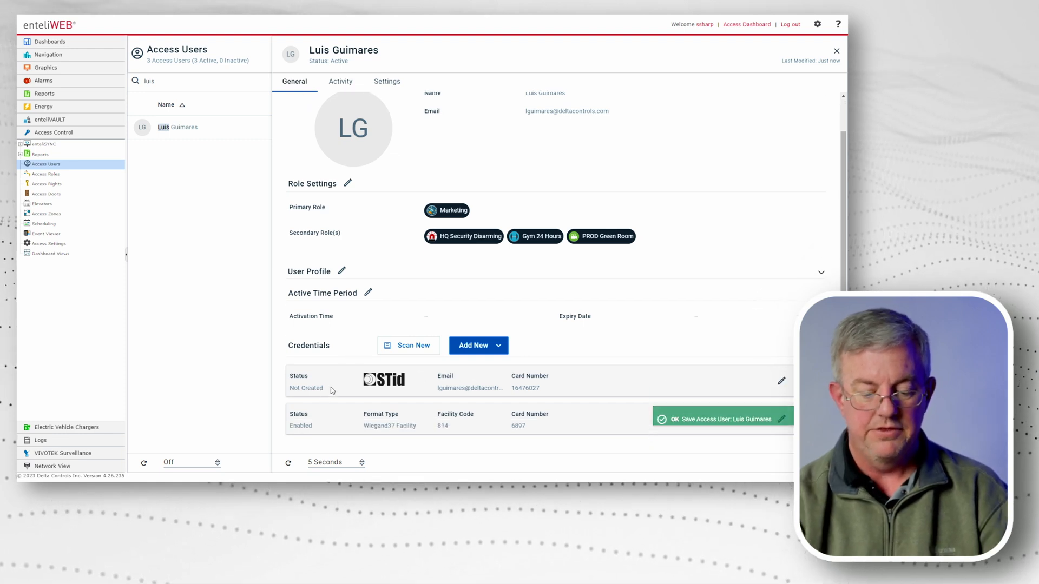
{"action": "mouse_move", "coordinate": [331, 389]}
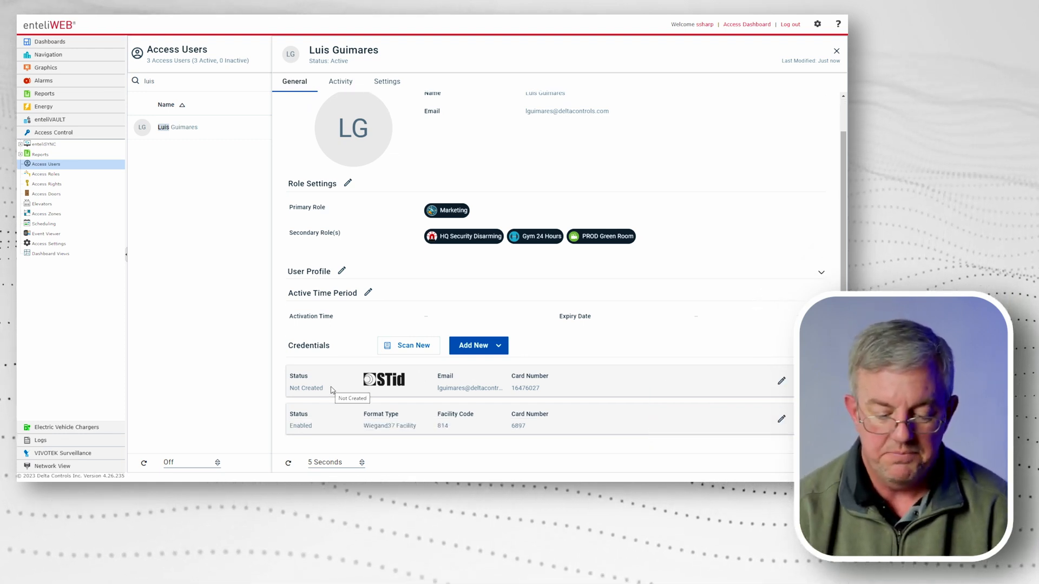